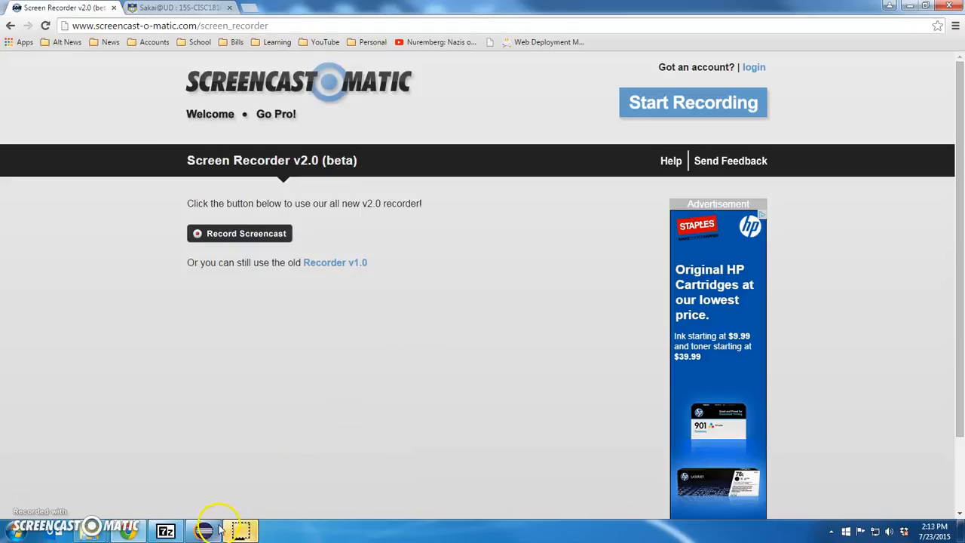
Bring Eclipse forward to review TestProject01's BUILD FAILURE: no compiler, running on a JRE
left_click(202, 531)
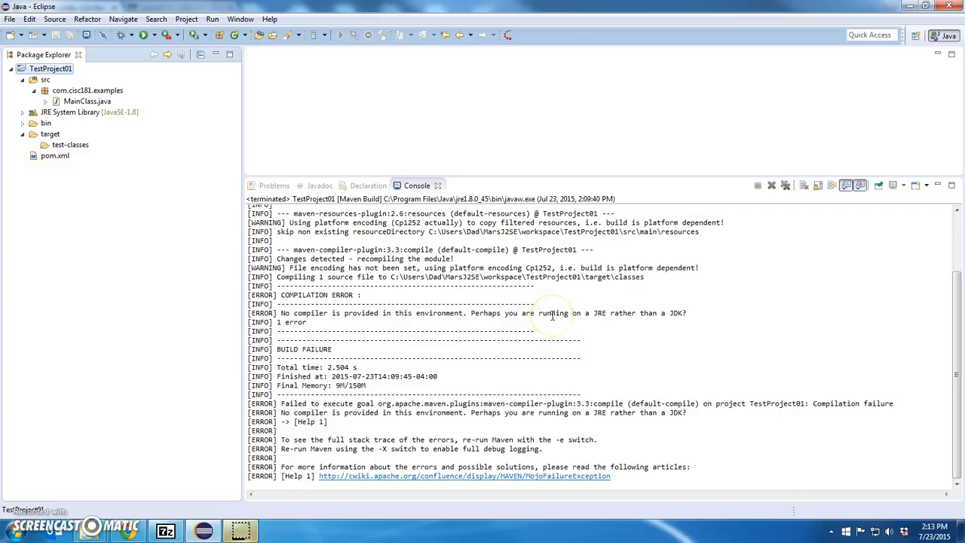
mouse_move(243, 111)
type("java")
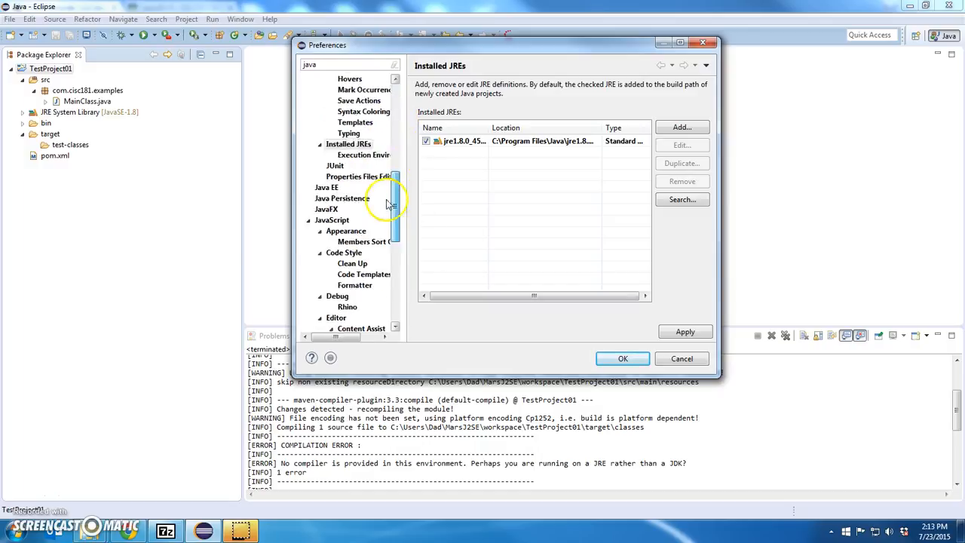
Scroll to Java > Installed JREs and select the jre1.8.0_45 entry
scroll("down", 3)
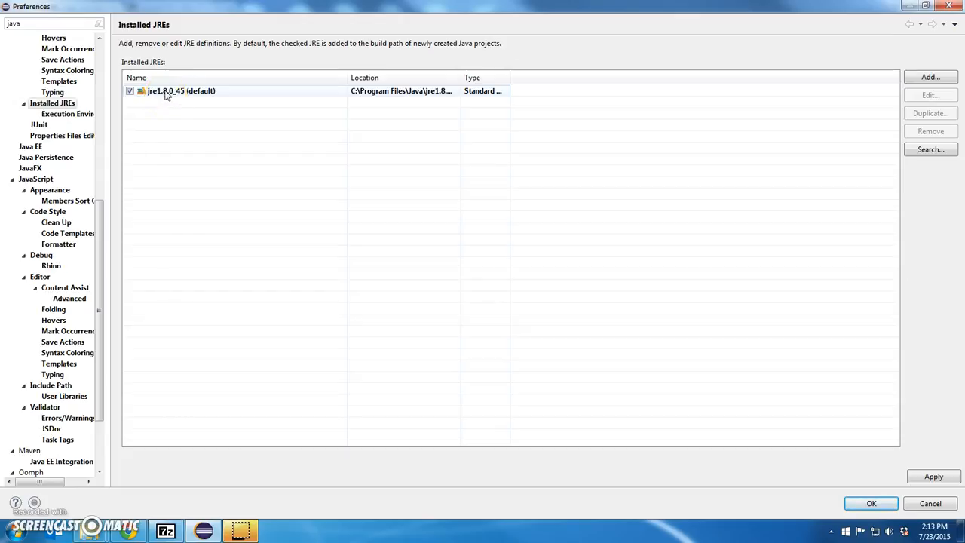
left_click(181, 90)
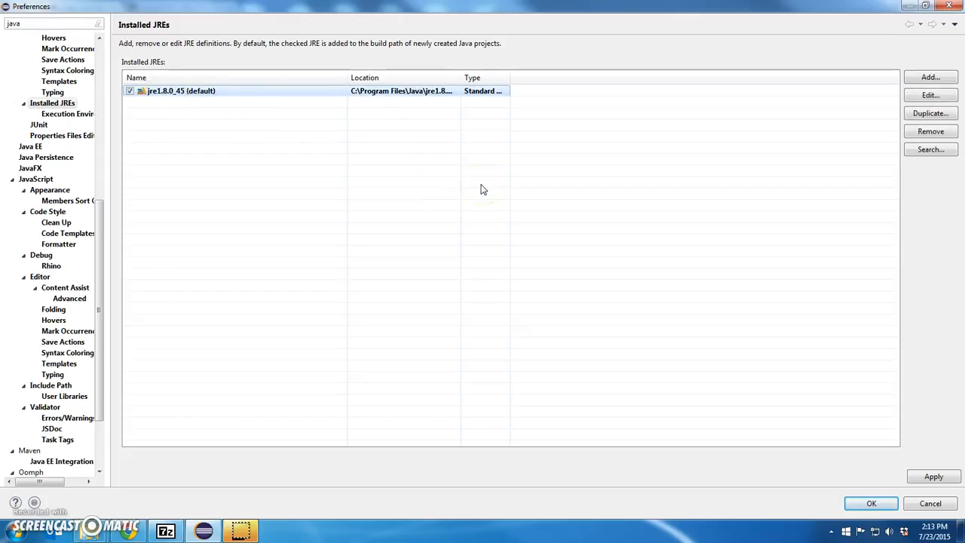
Replace jre1.8.0_45 with a jdk1.8.0_45 Standard VM and check it as default
left_click(931, 131)
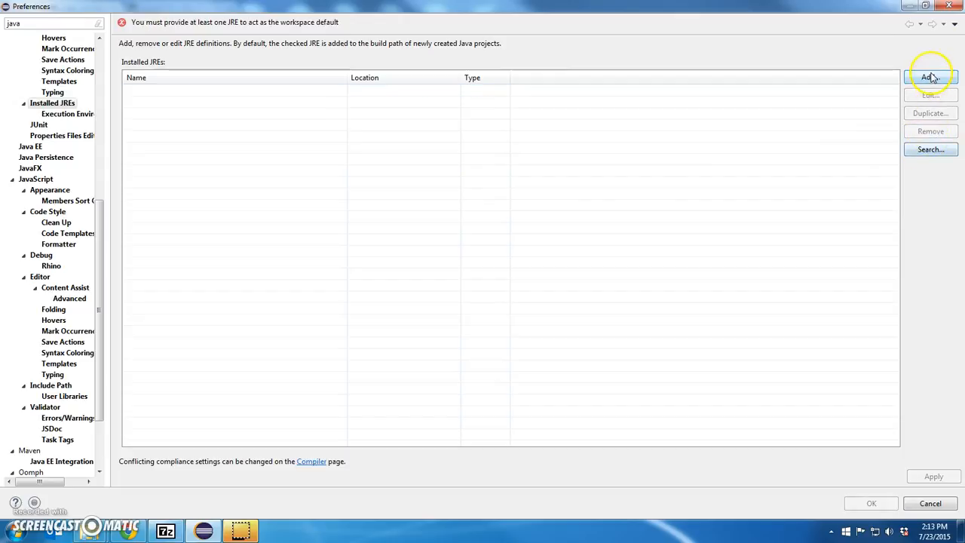
left_click(931, 77)
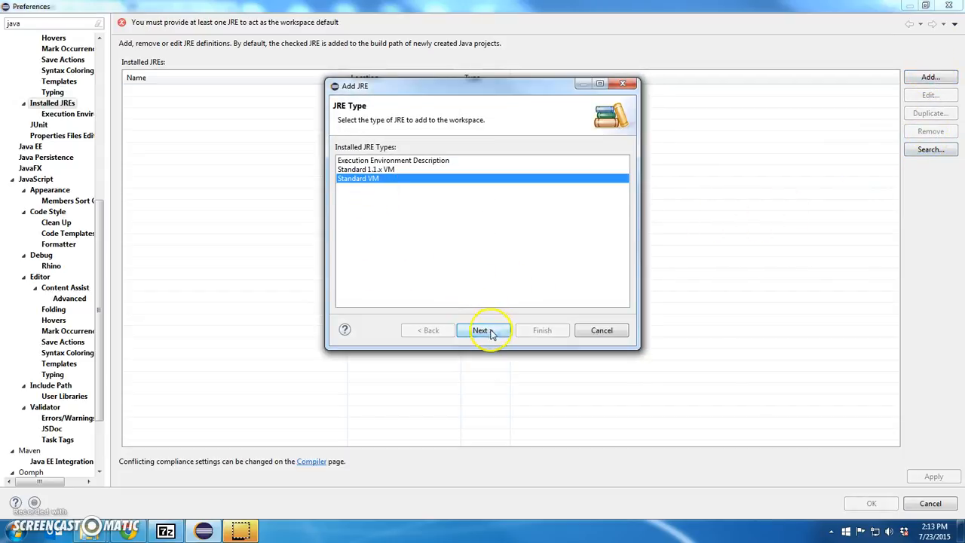
left_click(481, 330)
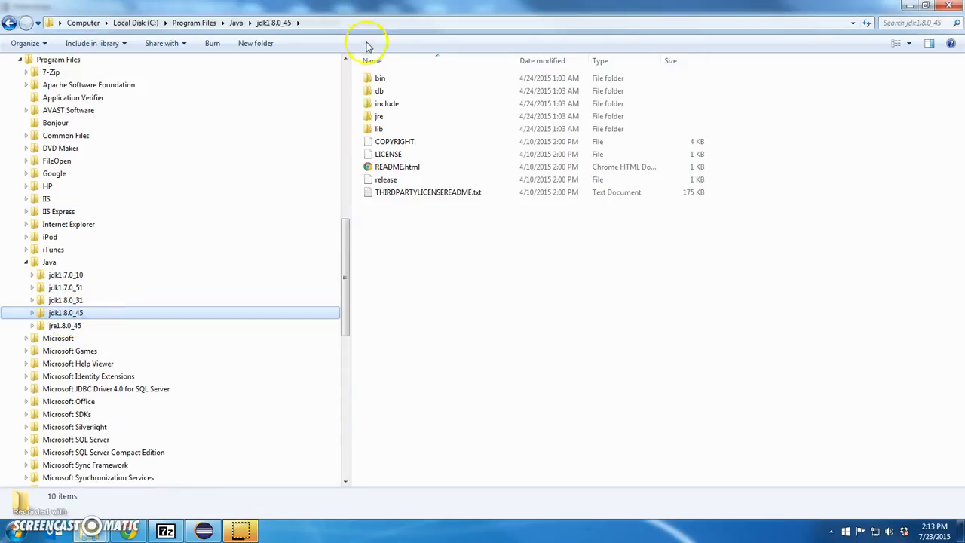
left_click(369, 23)
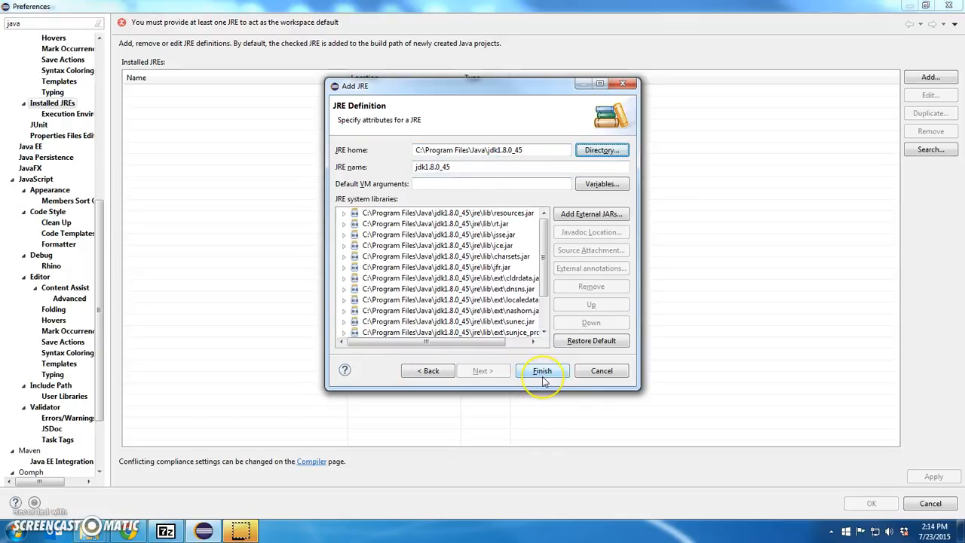
left_click(542, 370)
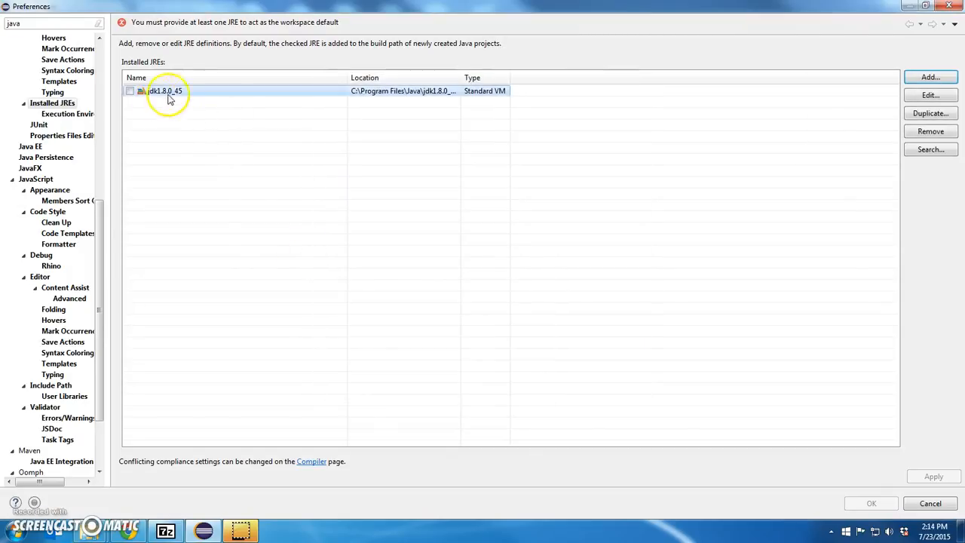
left_click(129, 90)
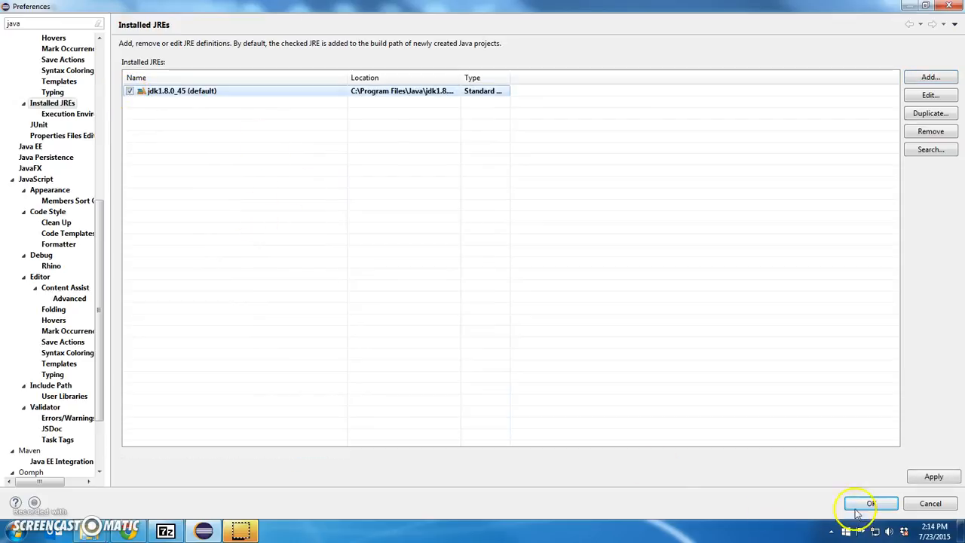
Save the JRE preferences and delete TestProject01 with its contents on disk
left_click(871, 503)
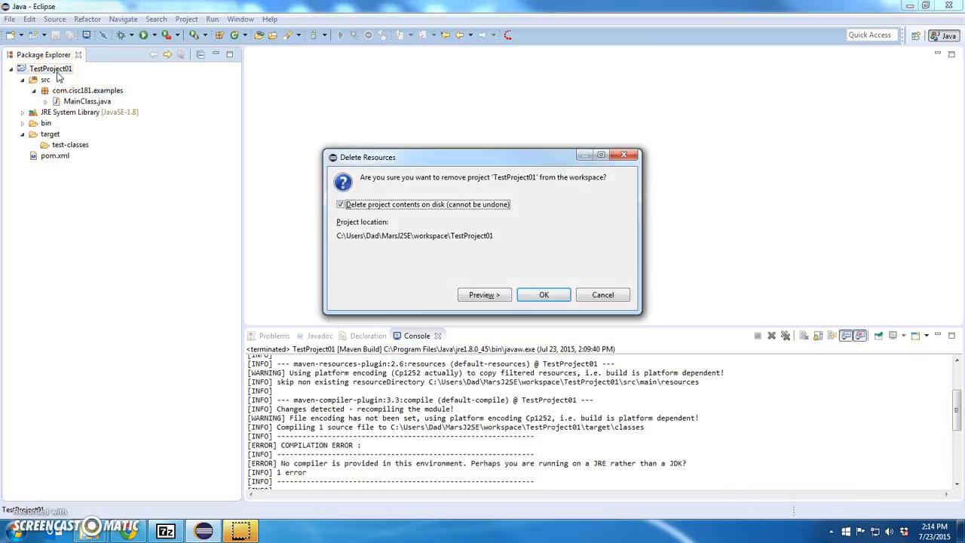
left_click(544, 294)
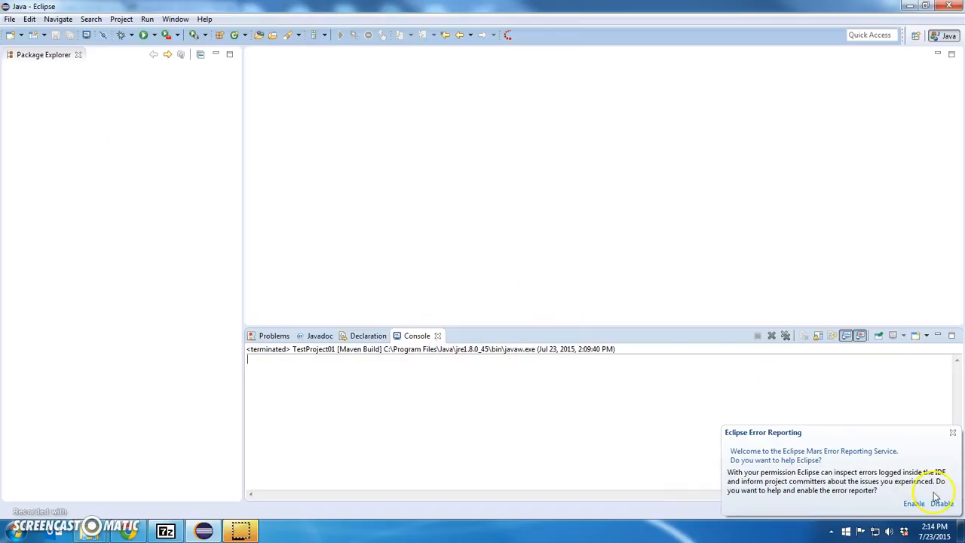
left_click(915, 503)
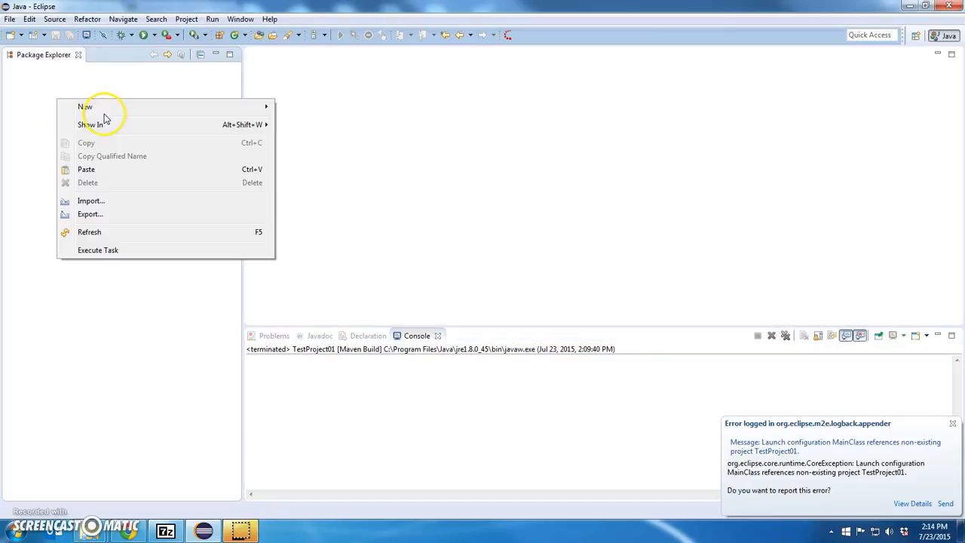
mouse_move(85, 106)
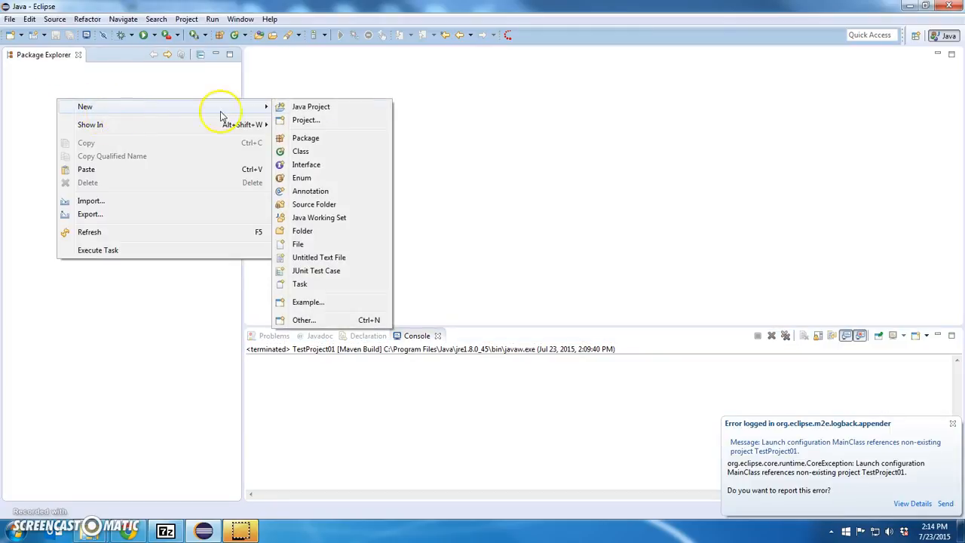
Create Java project TestProject01 and expand it in the Package Explorer
left_click(311, 107)
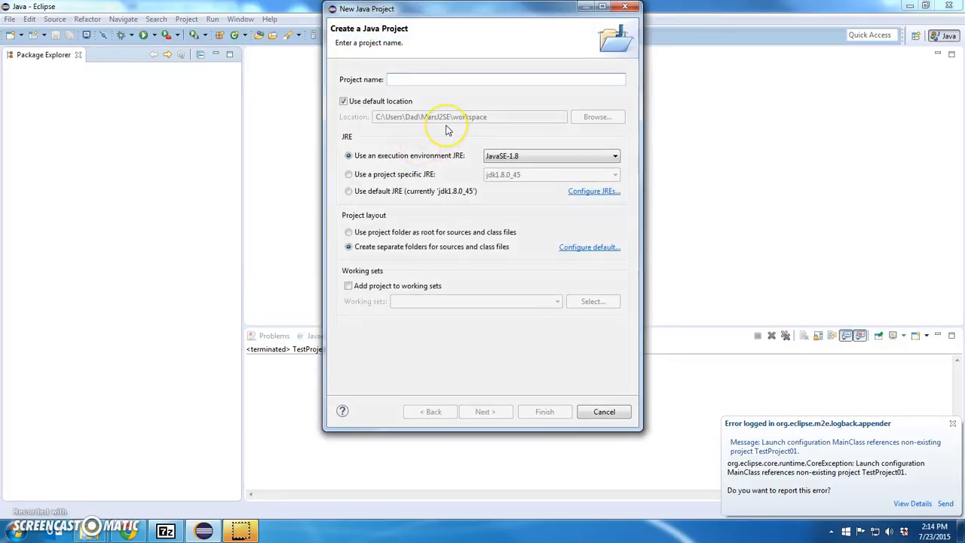
type("TestProje")
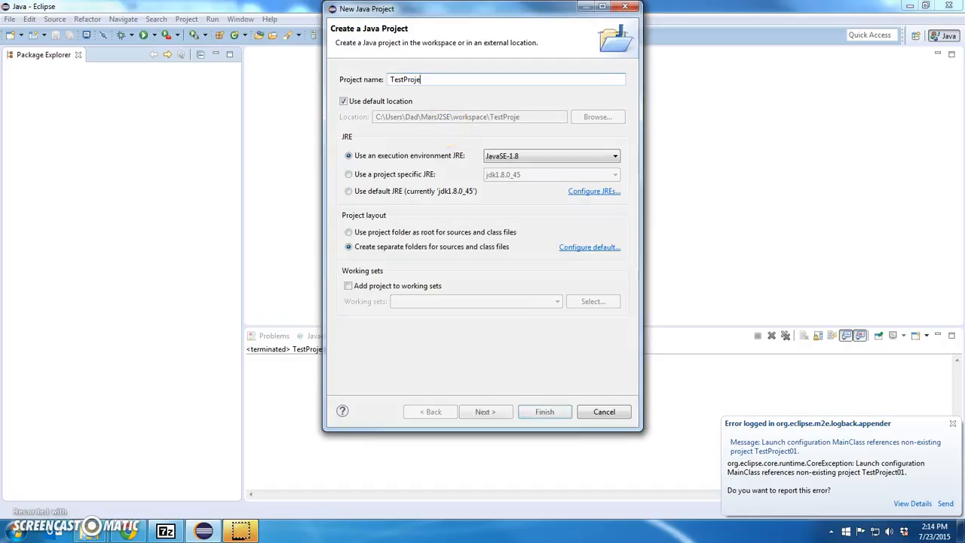
left_click(545, 411)
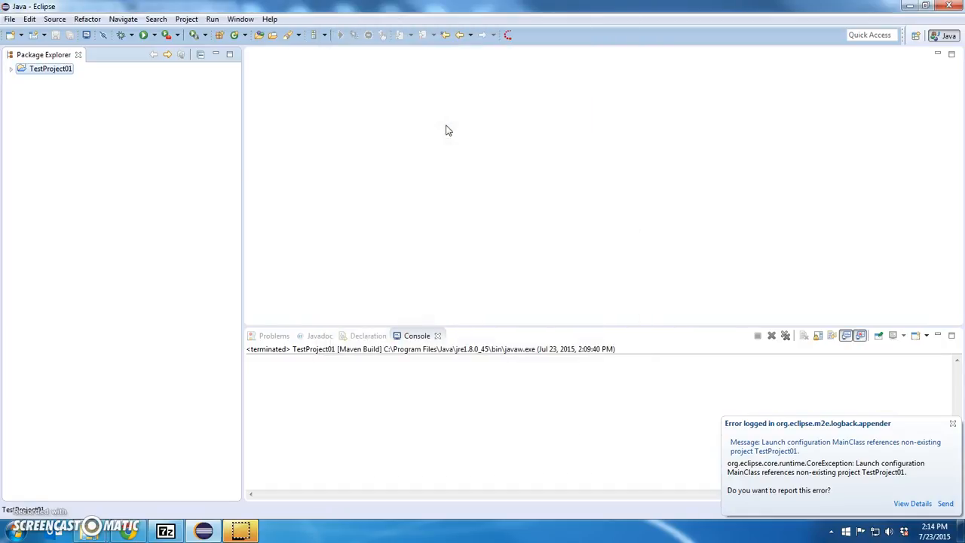
left_click(11, 68)
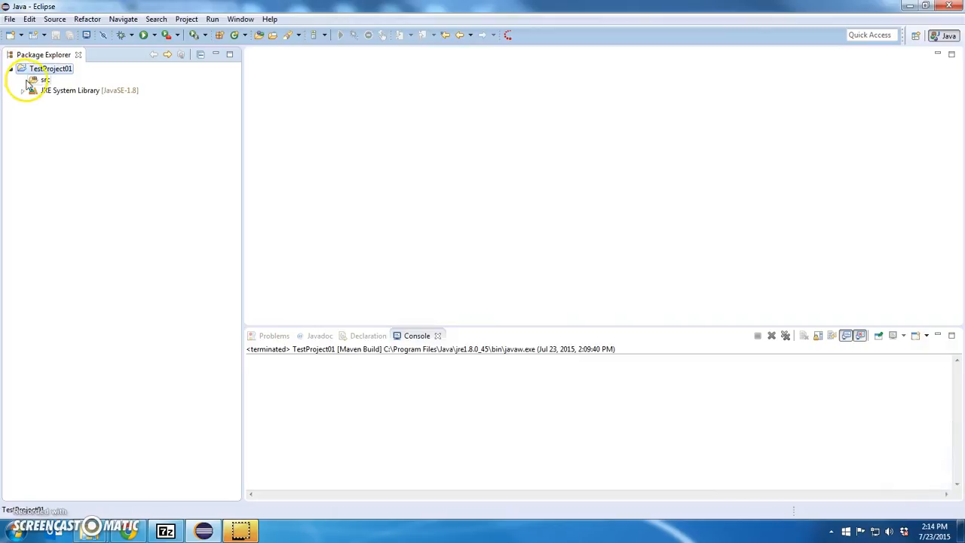
Add class MainClass in package com.cisc181.examples with a public static void main stub
right_click(45, 79)
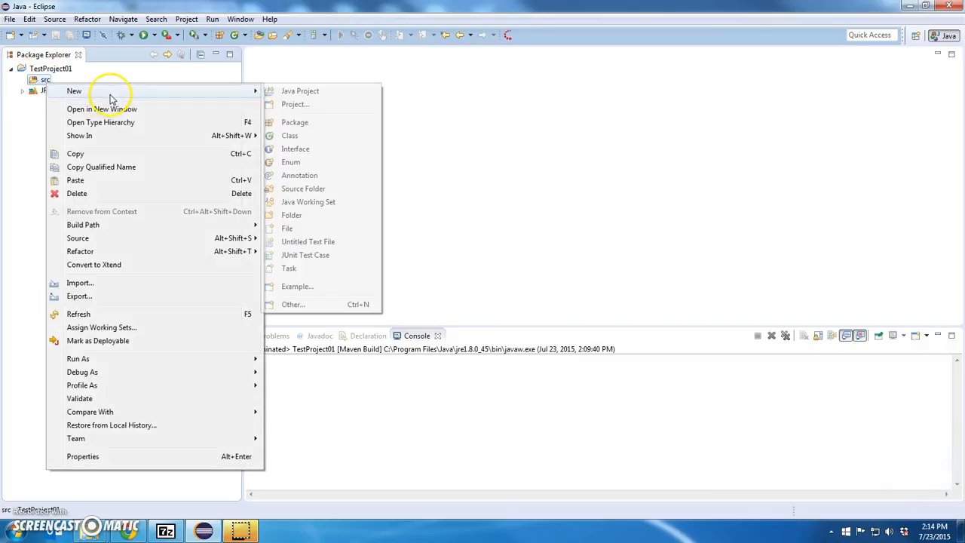
left_click(290, 135)
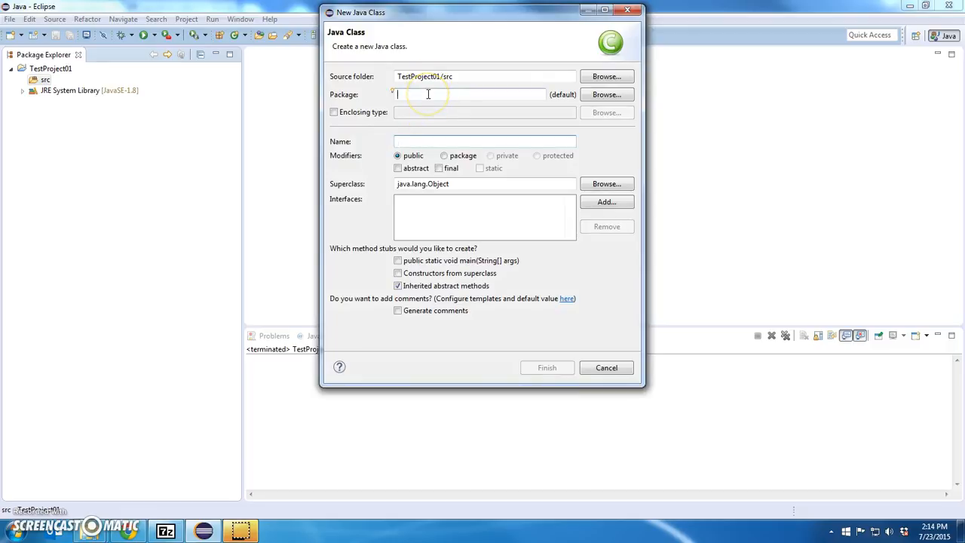
type("com.cisc181.examples")
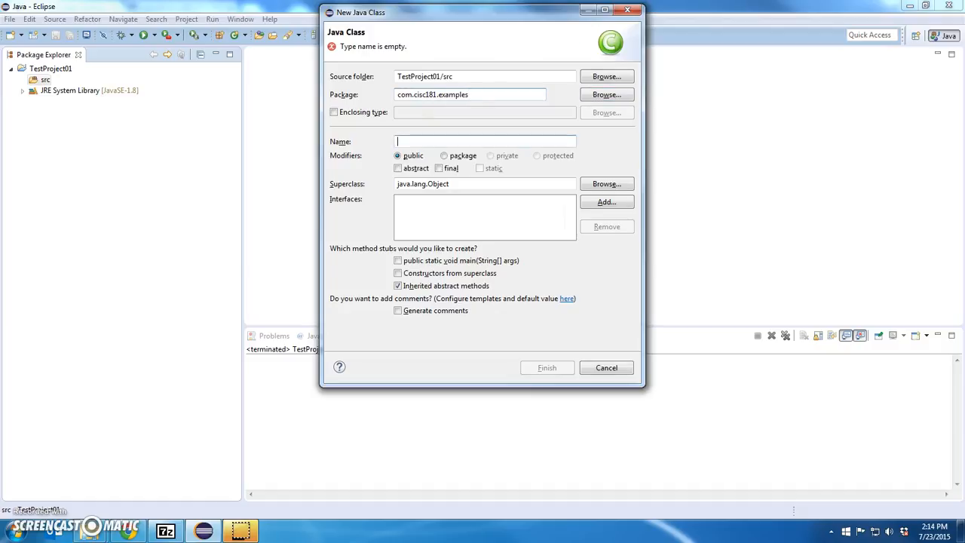
type("MainClass")
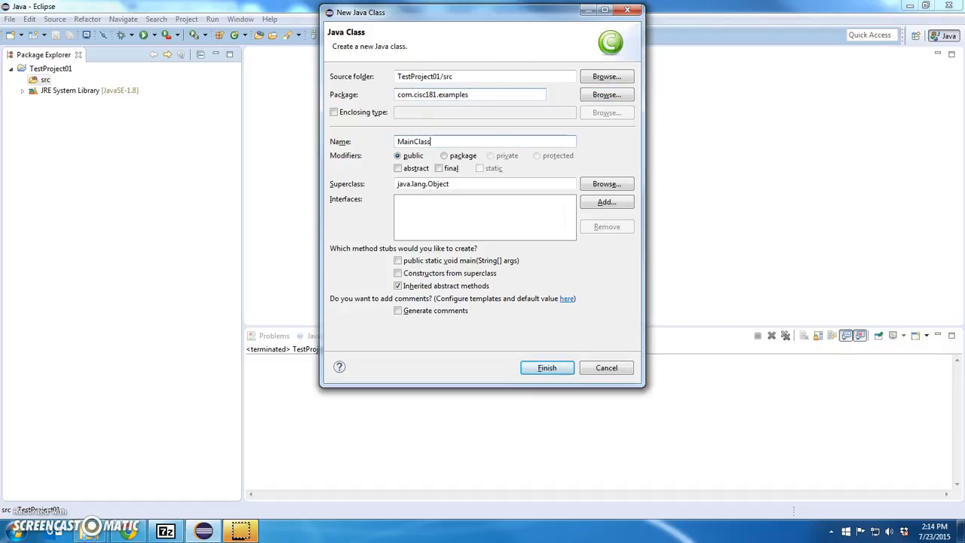
left_click(398, 260)
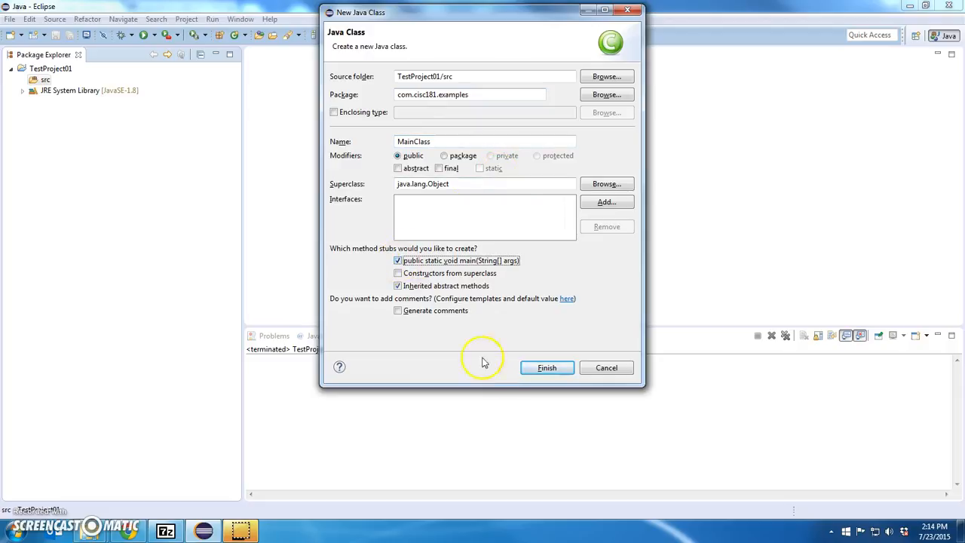
left_click(547, 368)
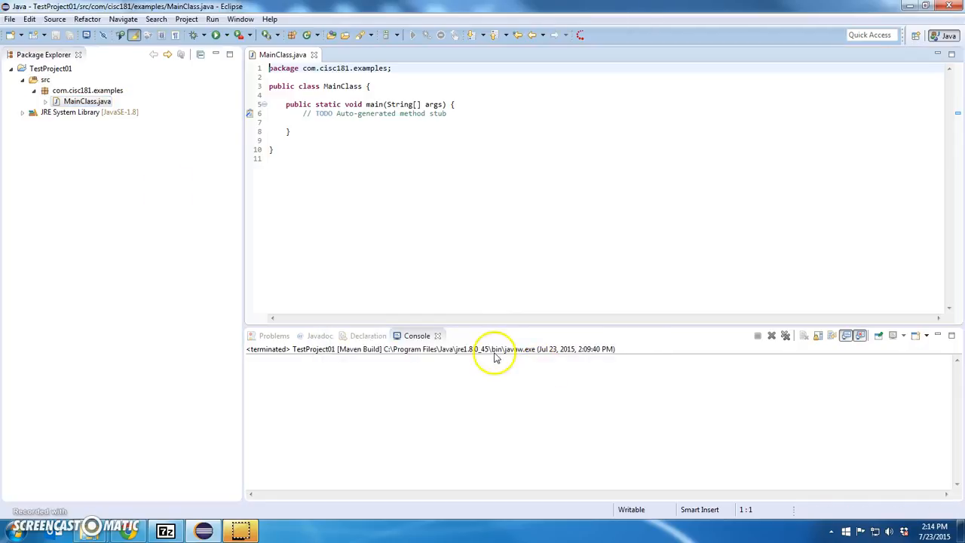
Replace the TODO comment with System.out.println("Hello World");
left_click(476, 113)
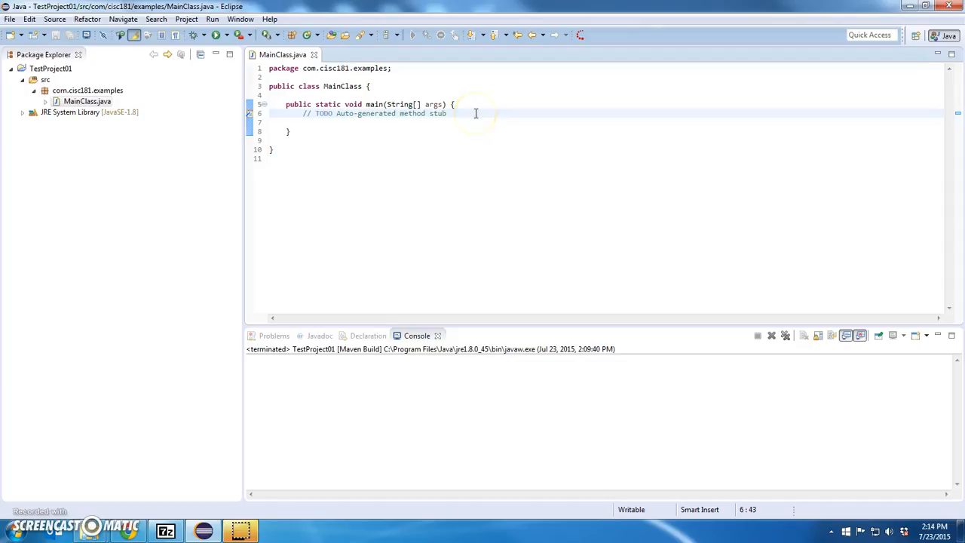
type("s")
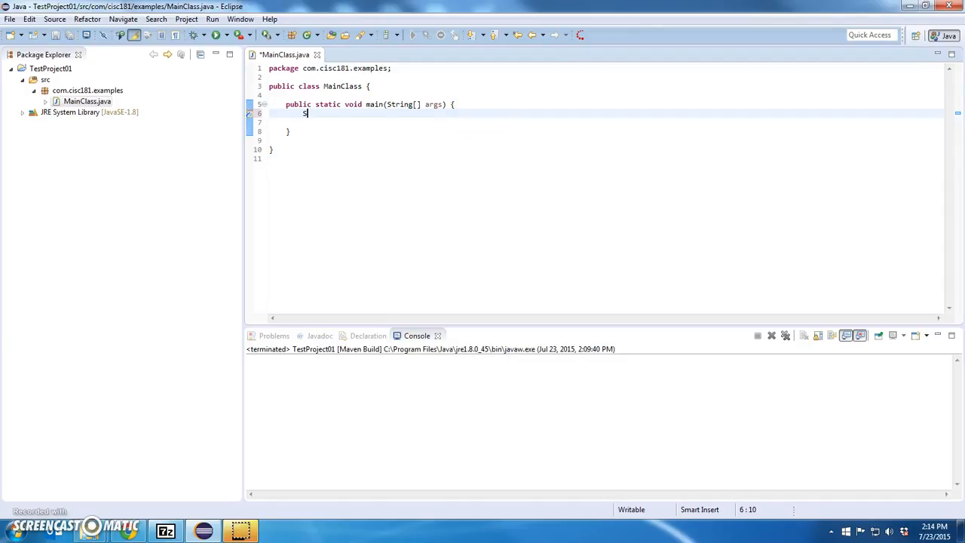
type("ystem.out.")
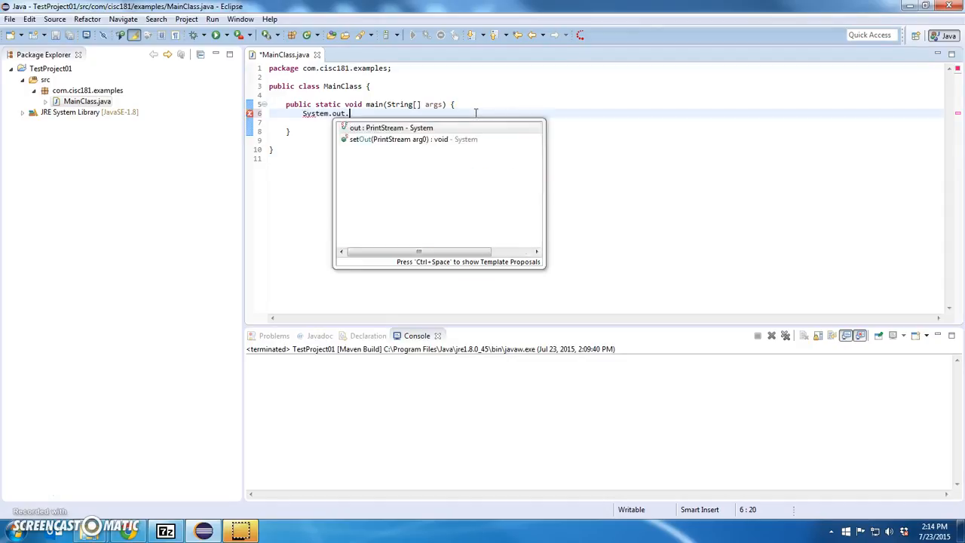
type("println(\"H\"")
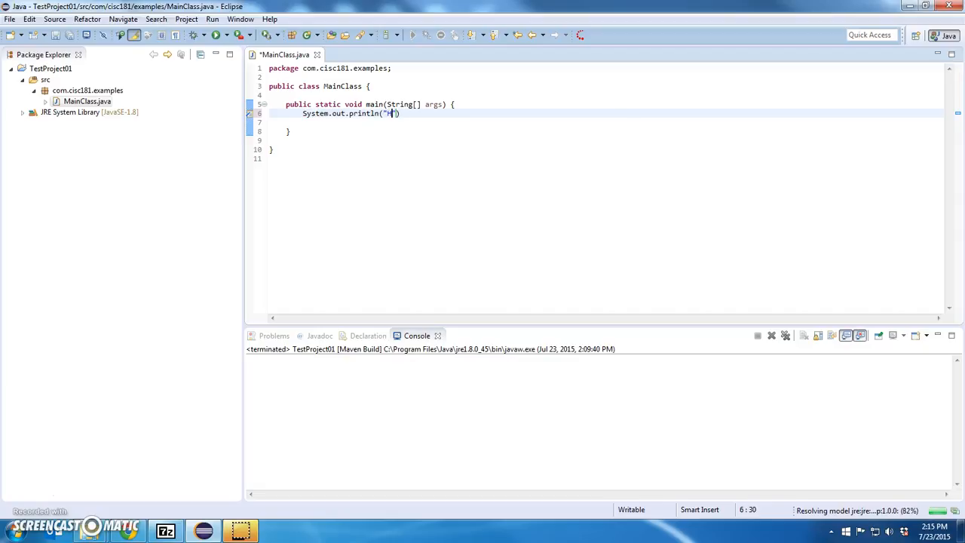
type("ello World\");")
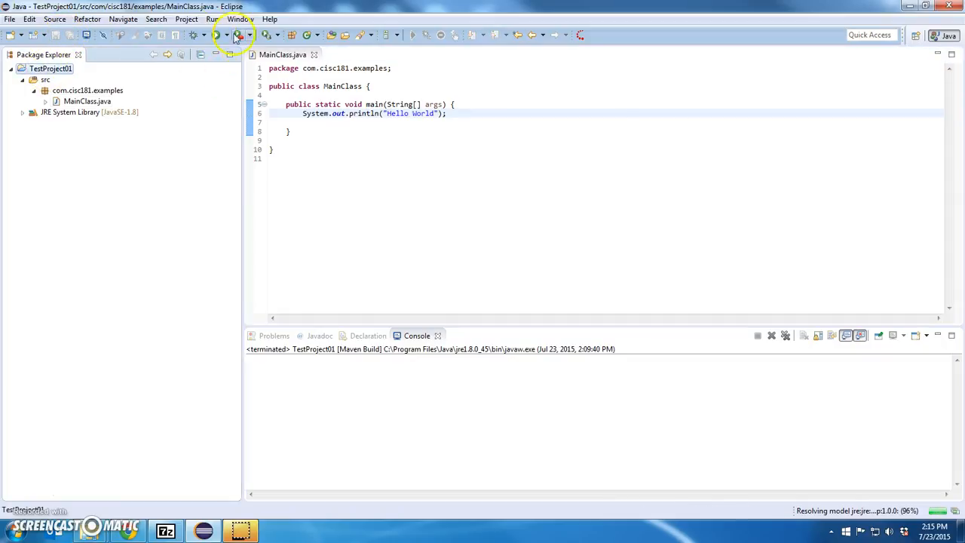
Run MainClass as a Java application so Hello World prints in the console
left_click(216, 35)
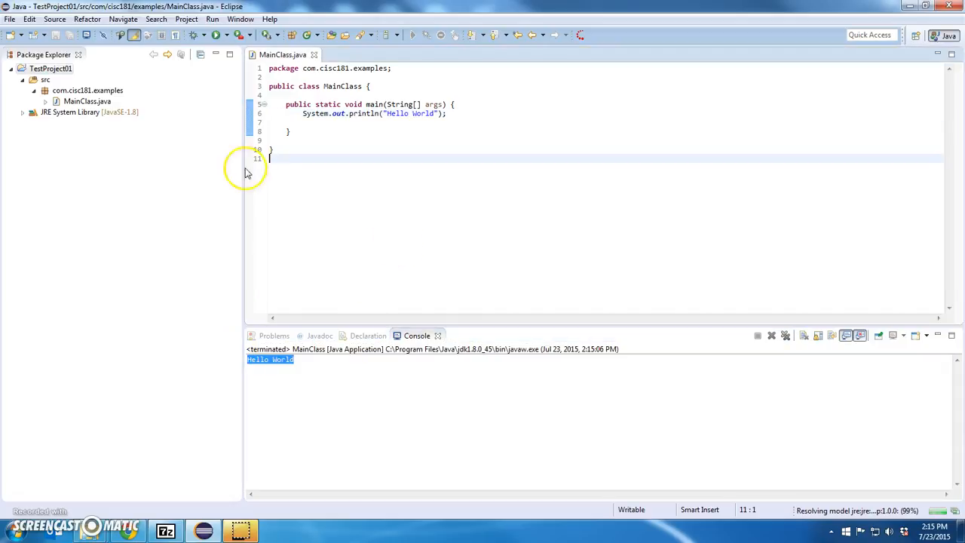
left_click(225, 34)
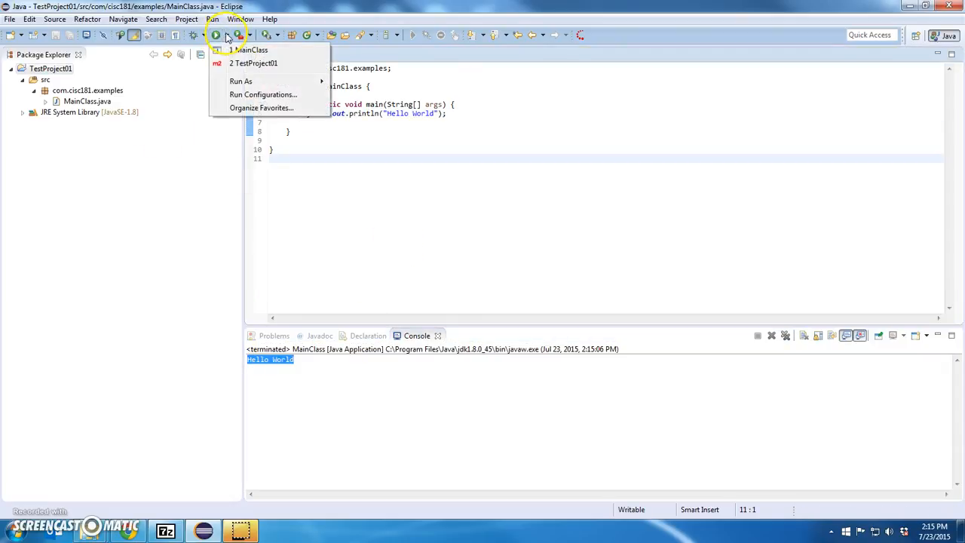
Review the MainClass launch configuration's Main and Arguments tabs
left_click(263, 94)
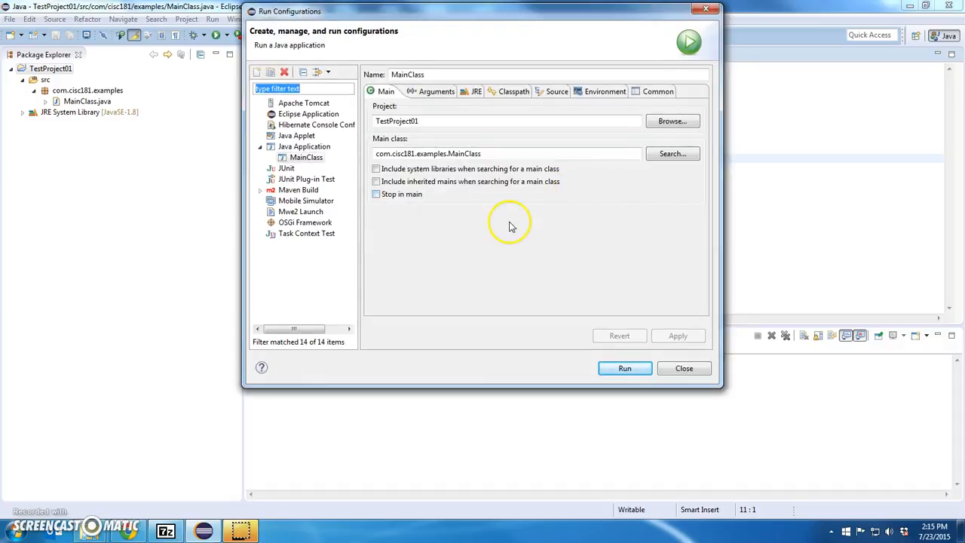
mouse_move(419, 151)
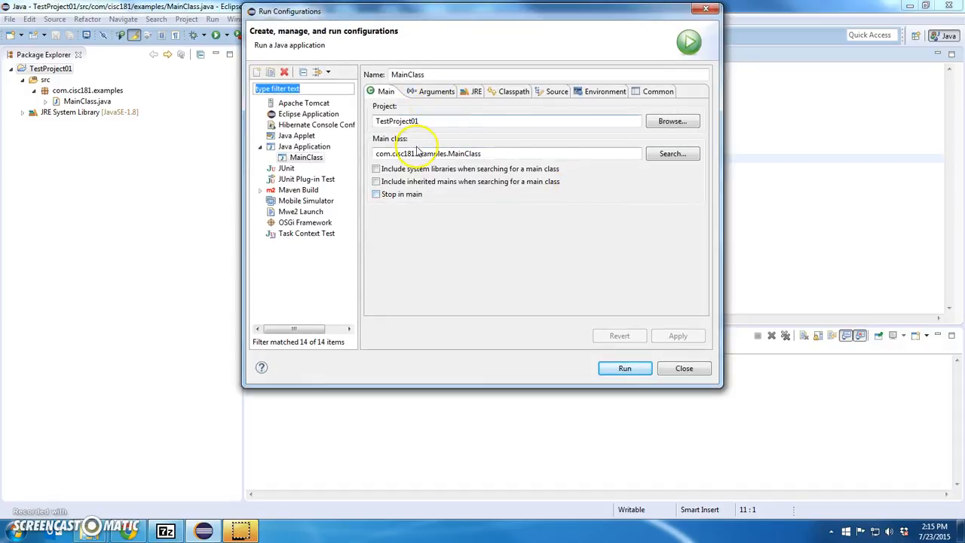
left_click(430, 91)
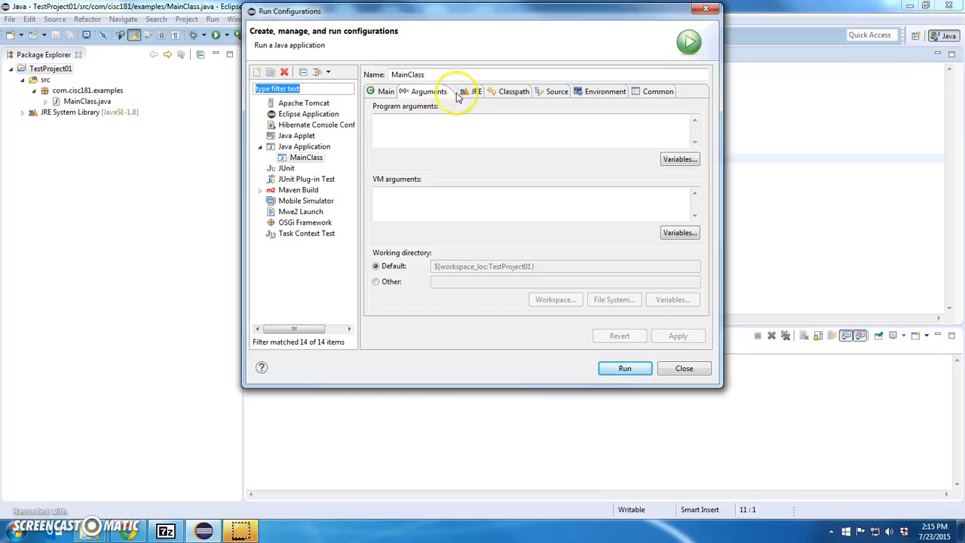
left_click(505, 92)
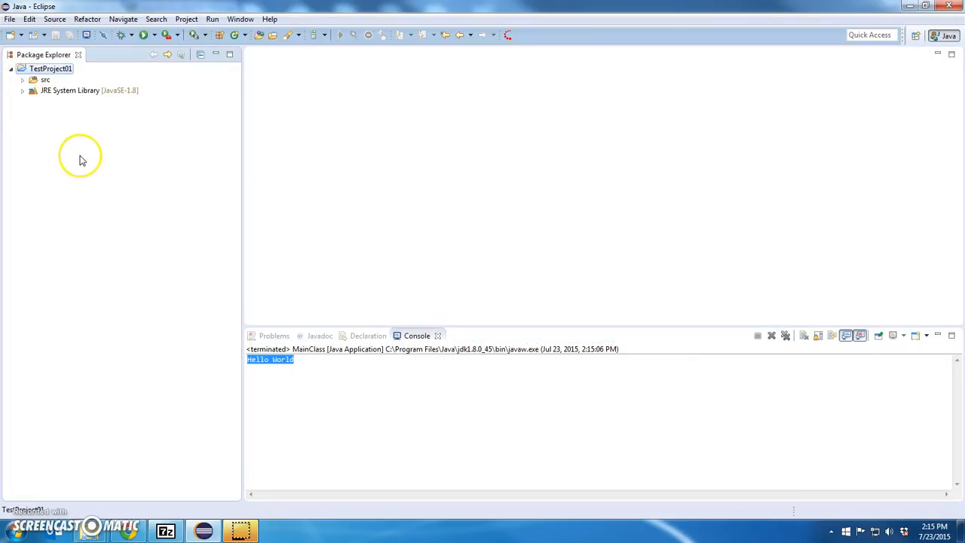
Convert TestProject01 to a Maven project, accepting the default POM settings
right_click(50, 68)
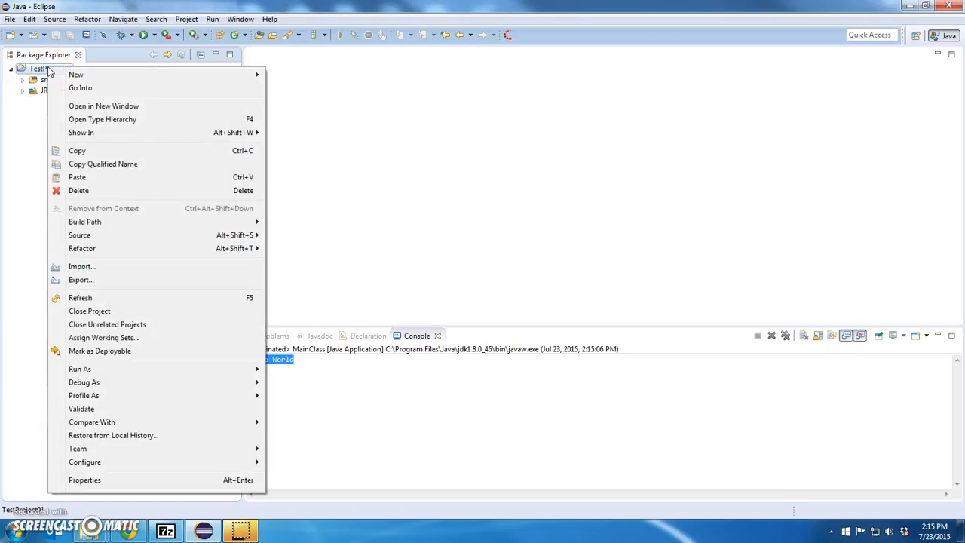
mouse_move(160, 453)
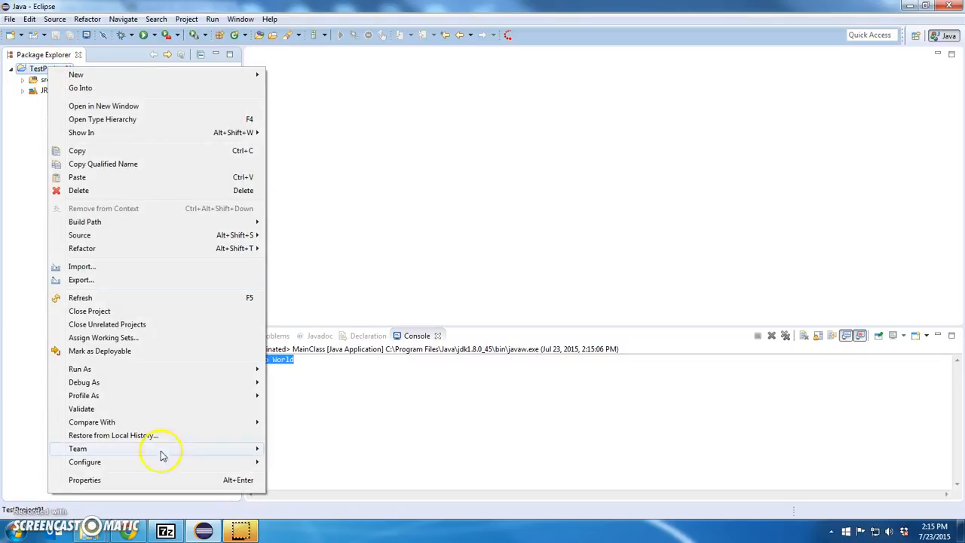
mouse_move(85, 462)
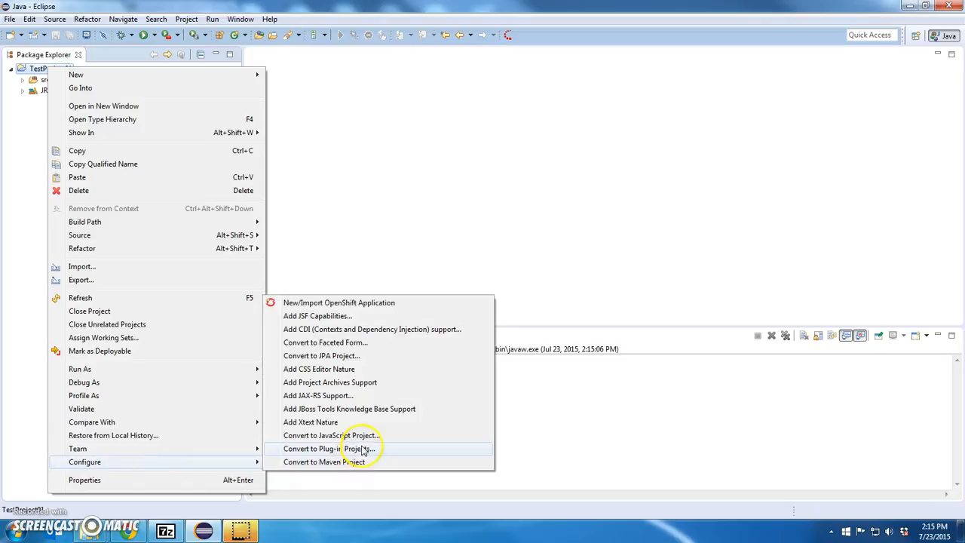
left_click(323, 461)
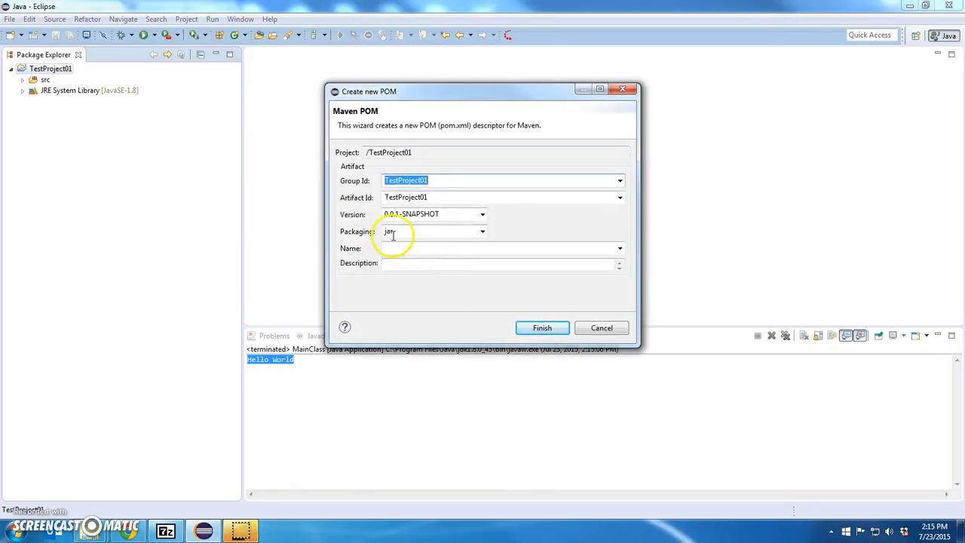
left_click(542, 327)
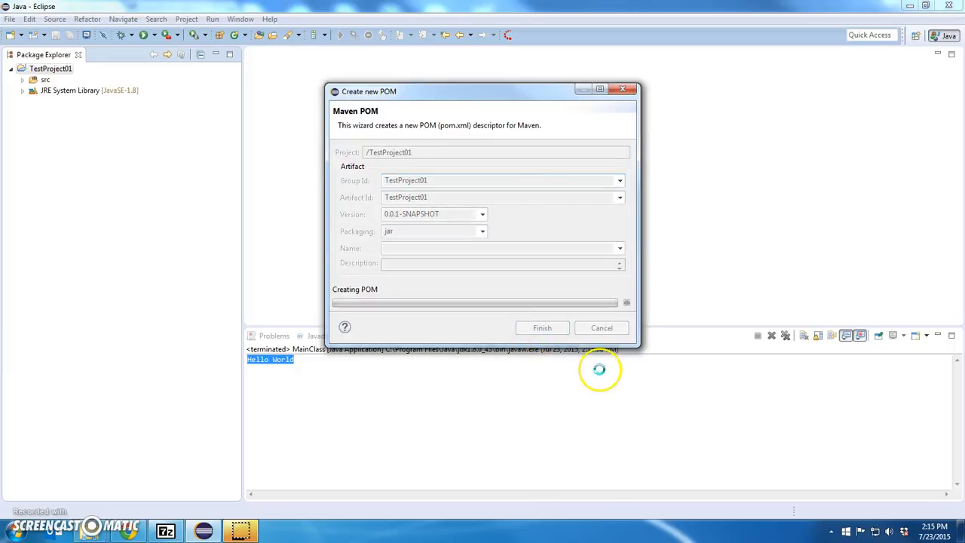
left_click(542, 327)
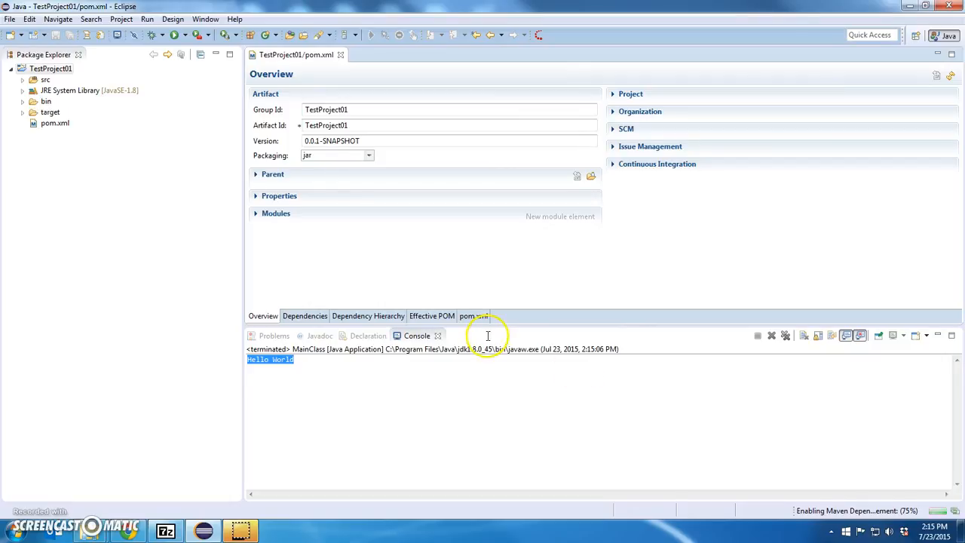
Close the generated pom.xml, then reopen it from the project tree and close it again
left_click(341, 54)
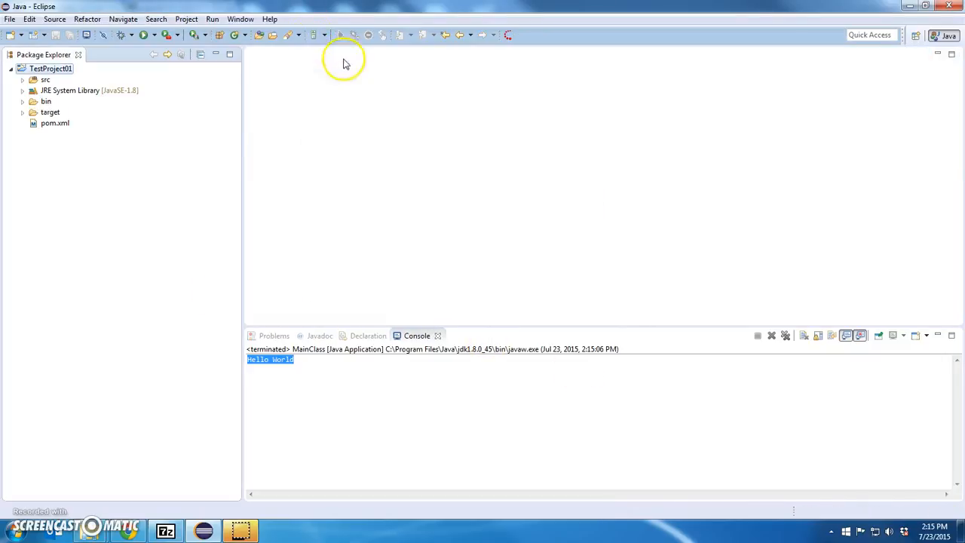
left_click(55, 122)
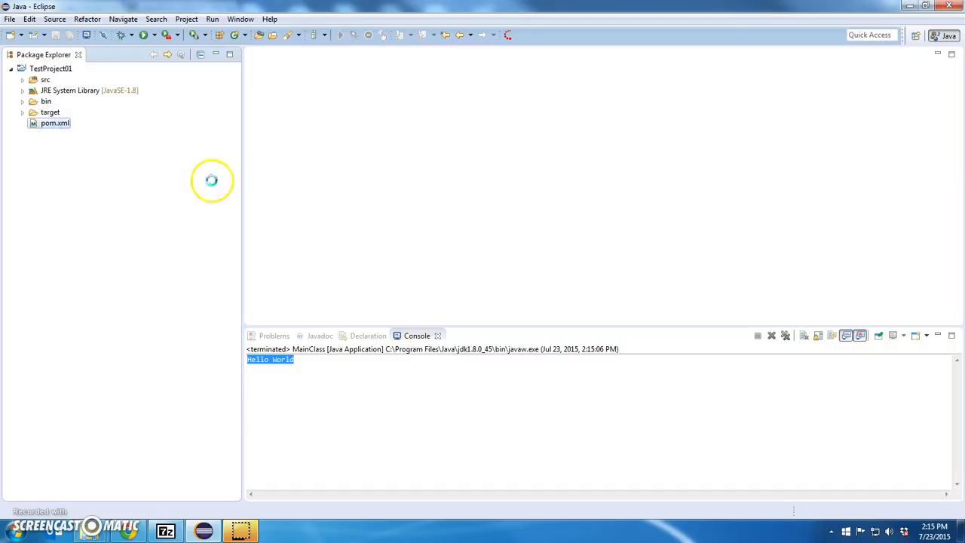
double_click(54, 123)
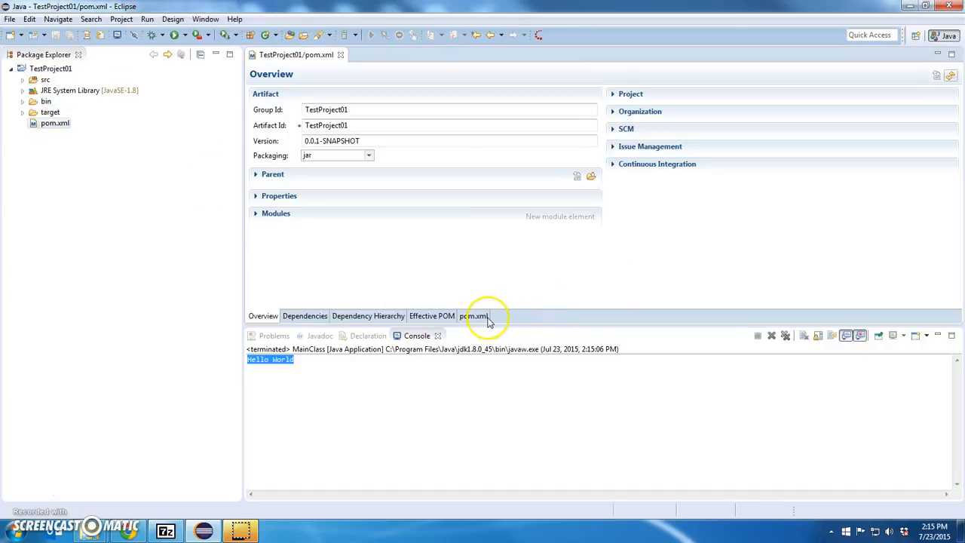
left_click(473, 315)
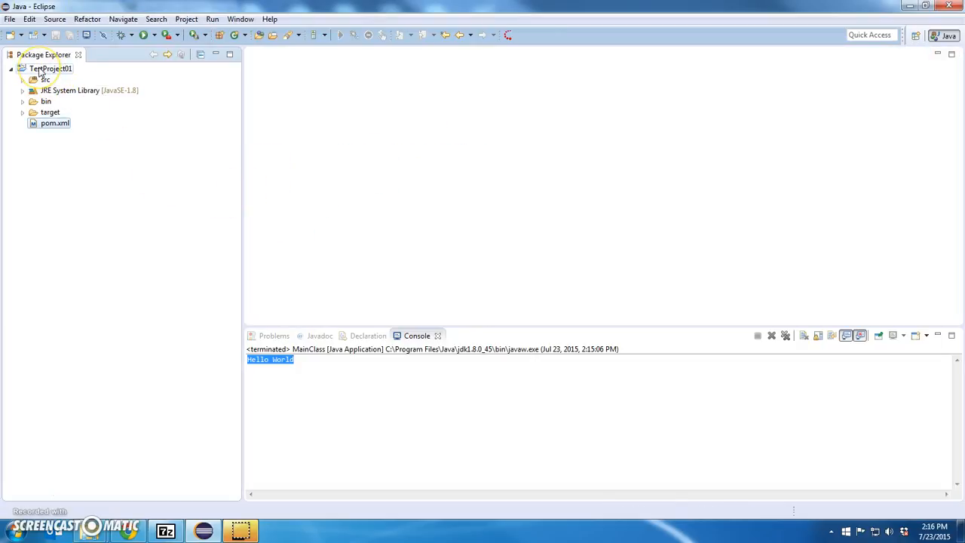
Run a Maven build of TestProject01 with goals 'clean install'
right_click(49, 69)
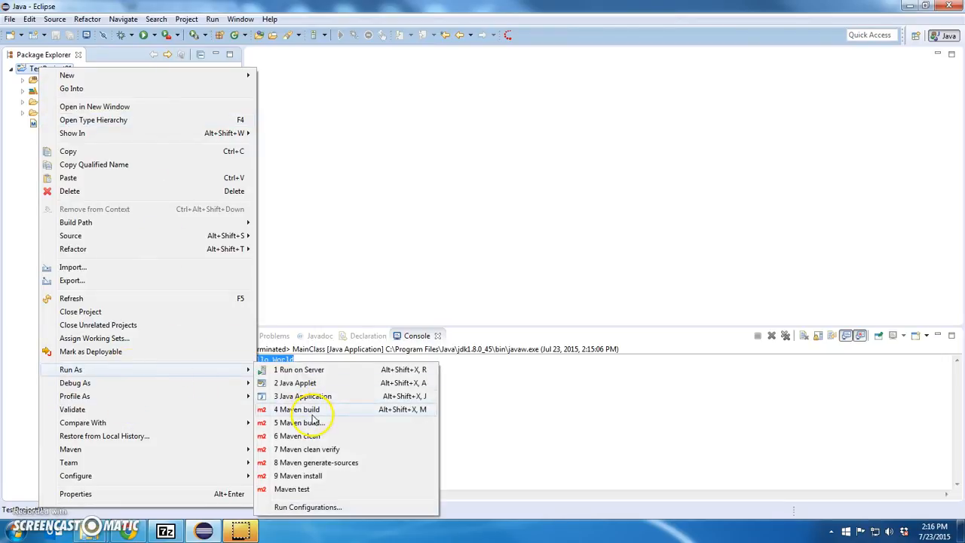
left_click(301, 422)
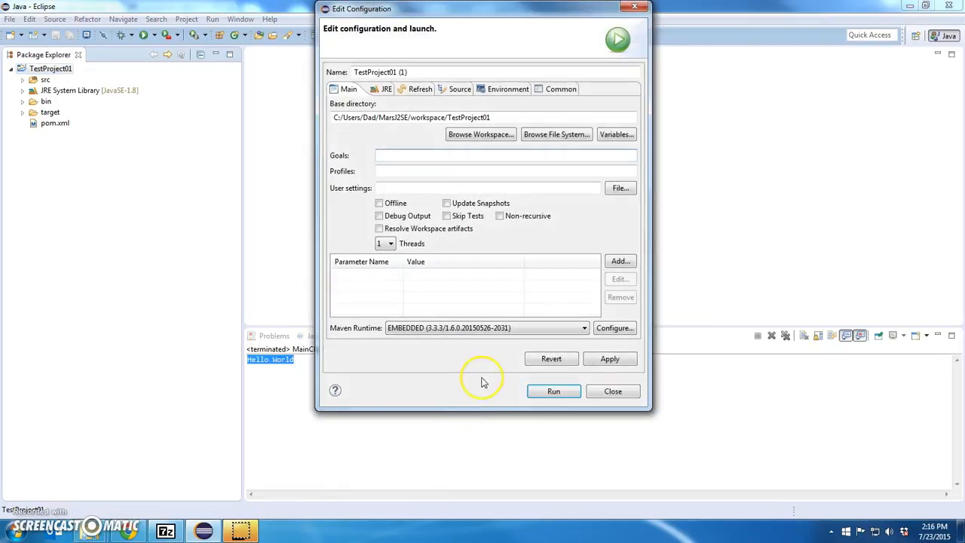
type("c")
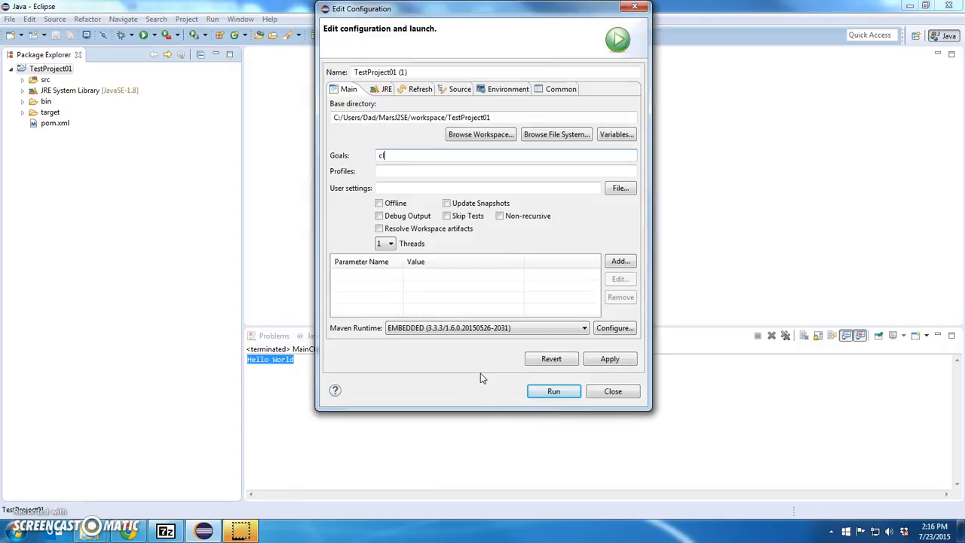
type("lean install")
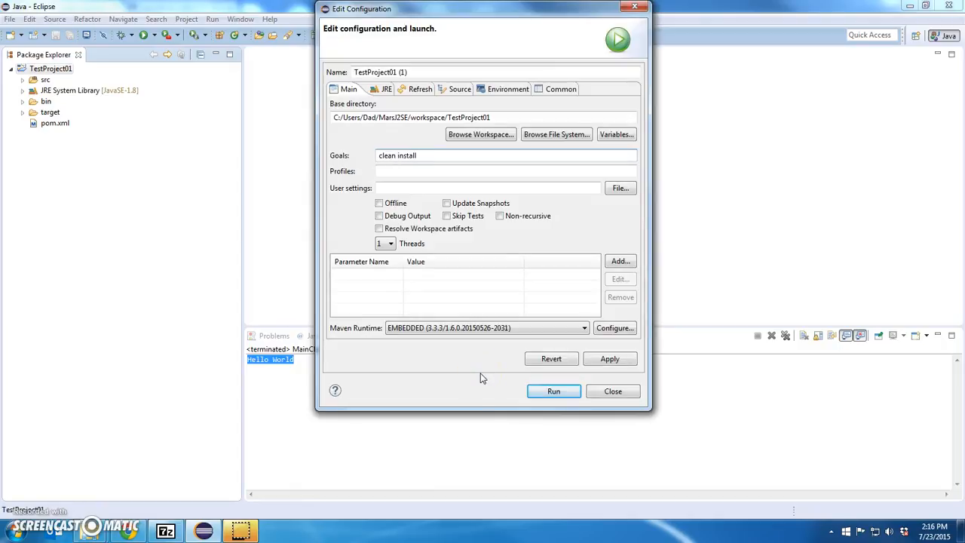
left_click(554, 390)
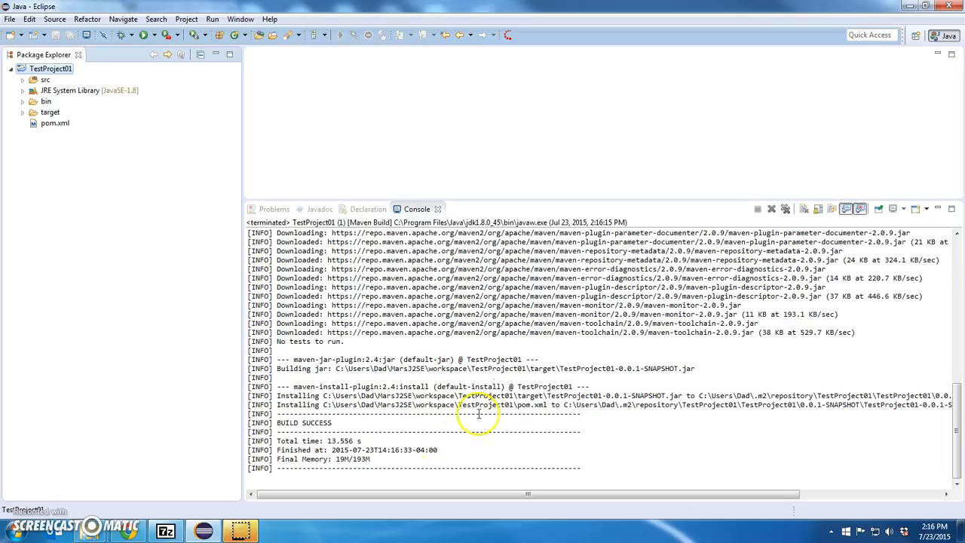
mouse_move(316, 416)
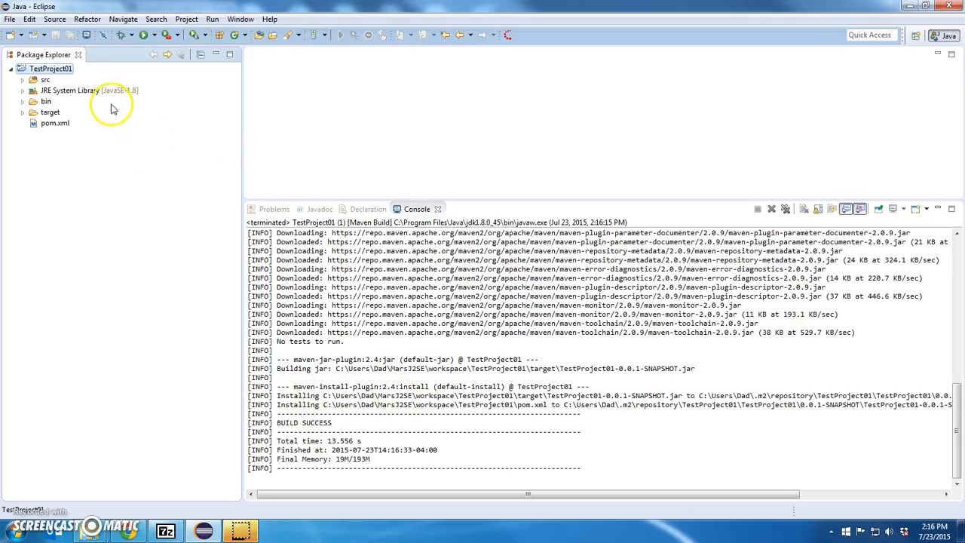
Wait for the clean install build to report BUILD SUCCESS in the Console
right_click(50, 69)
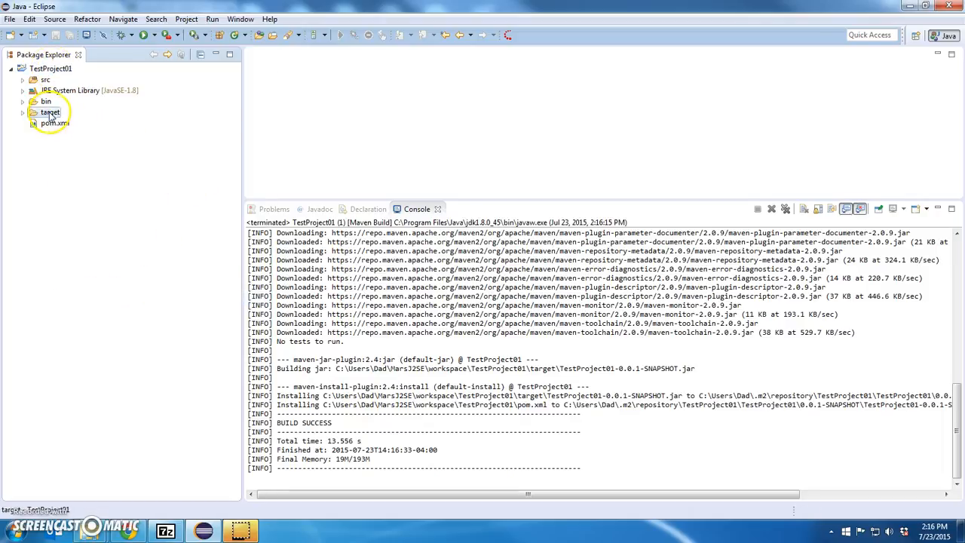
Expand target to show TestProject01-0.0.1-SNAPSHOT.jar and src to show MainClass.java
left_click(24, 112)
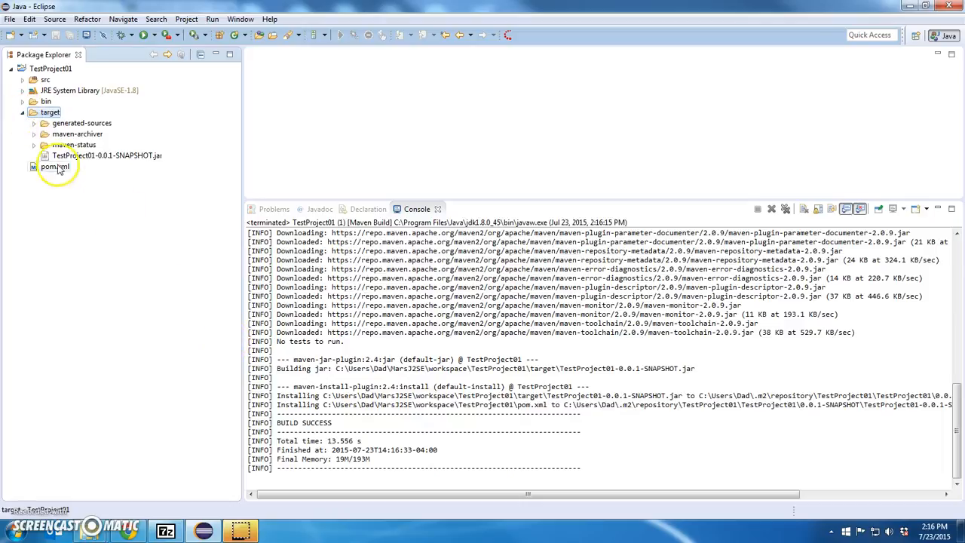
left_click(106, 155)
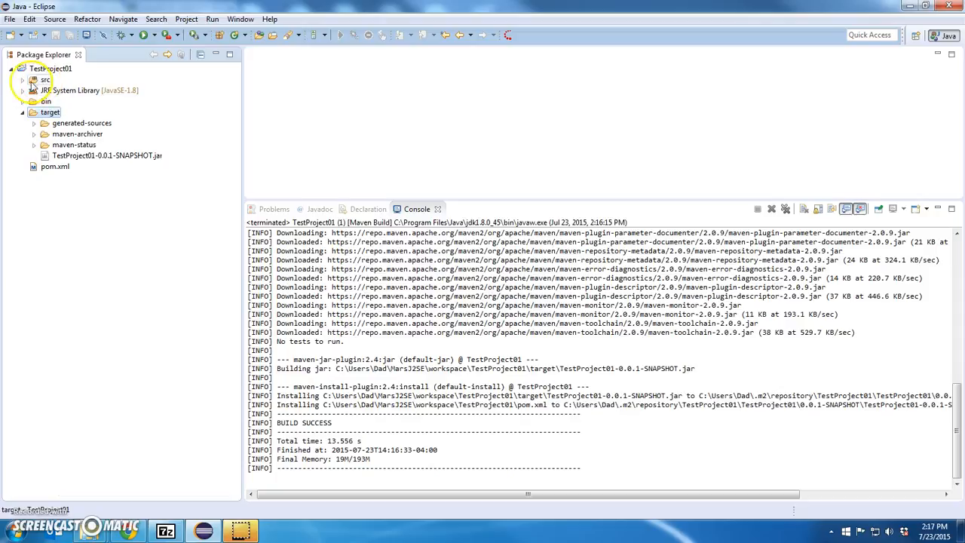
left_click(24, 79)
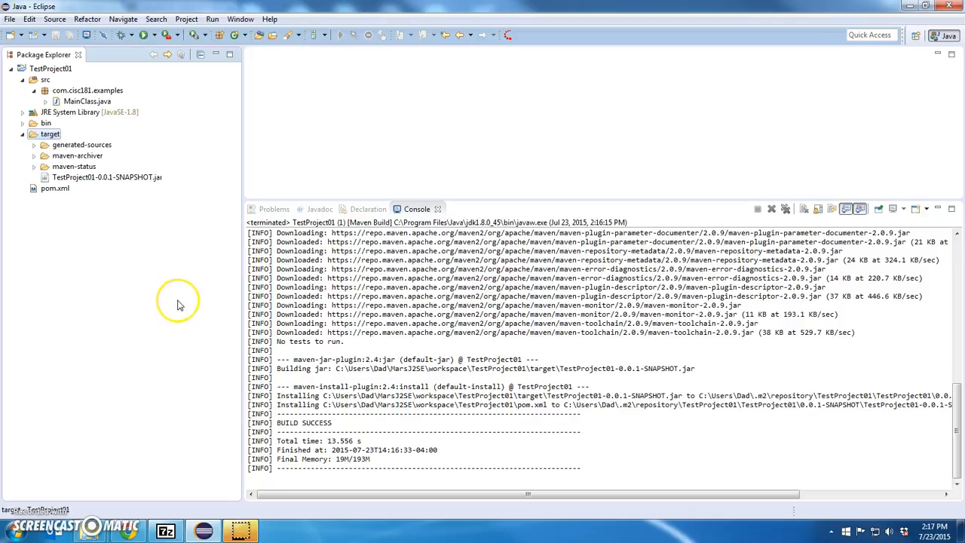
mouse_move(63, 469)
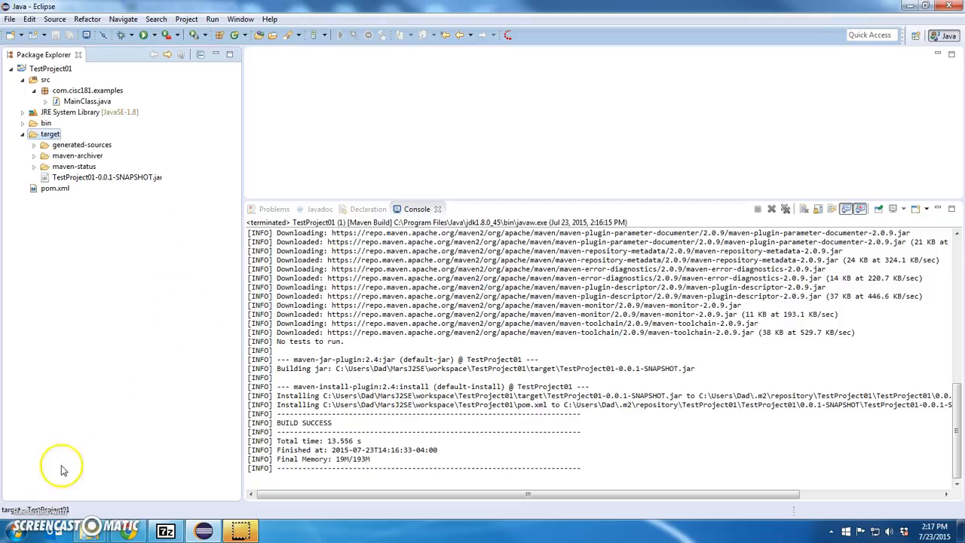